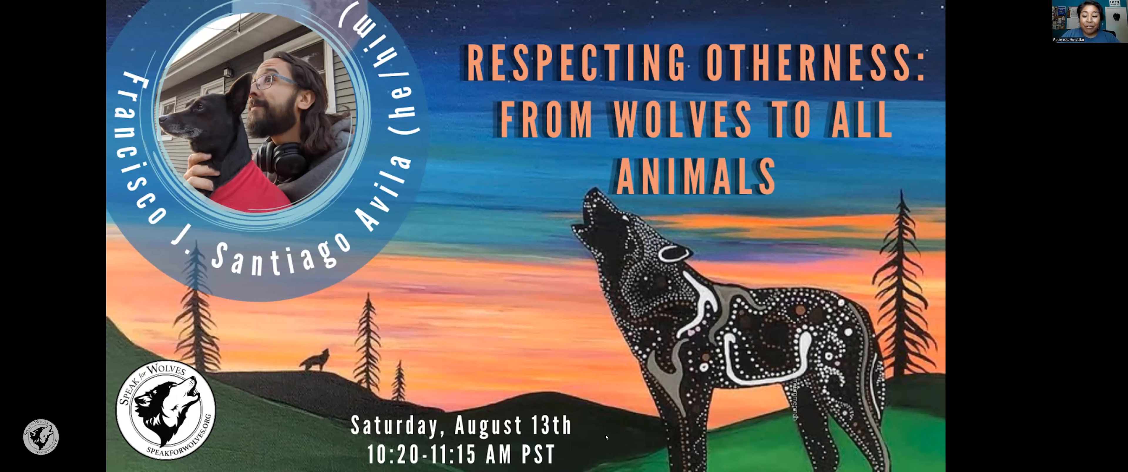
mouse_move(606, 450)
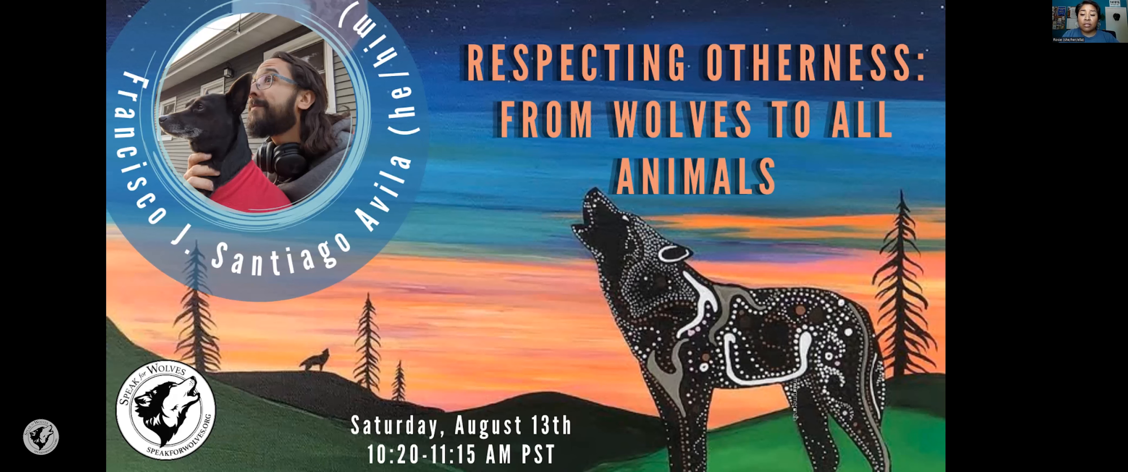
mouse_move(928, 414)
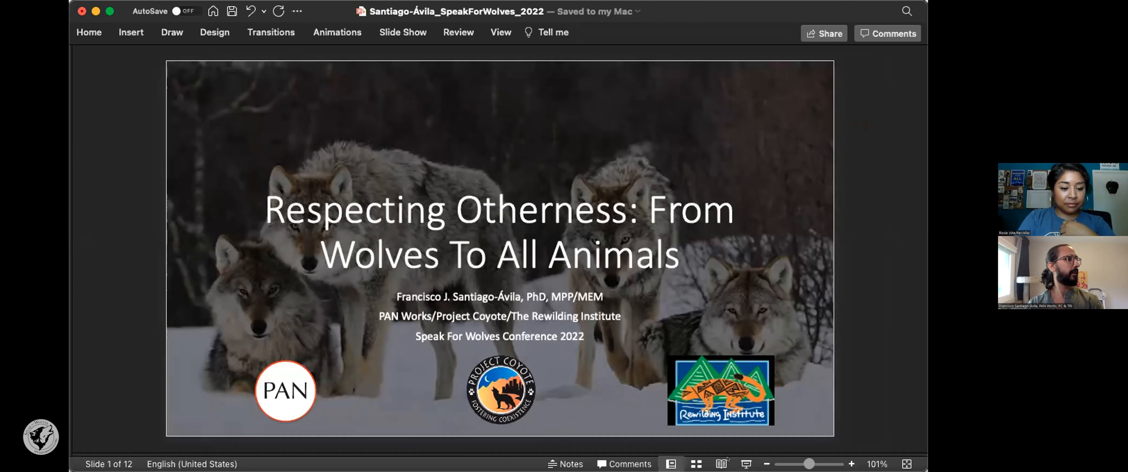
mouse_move(728, 106)
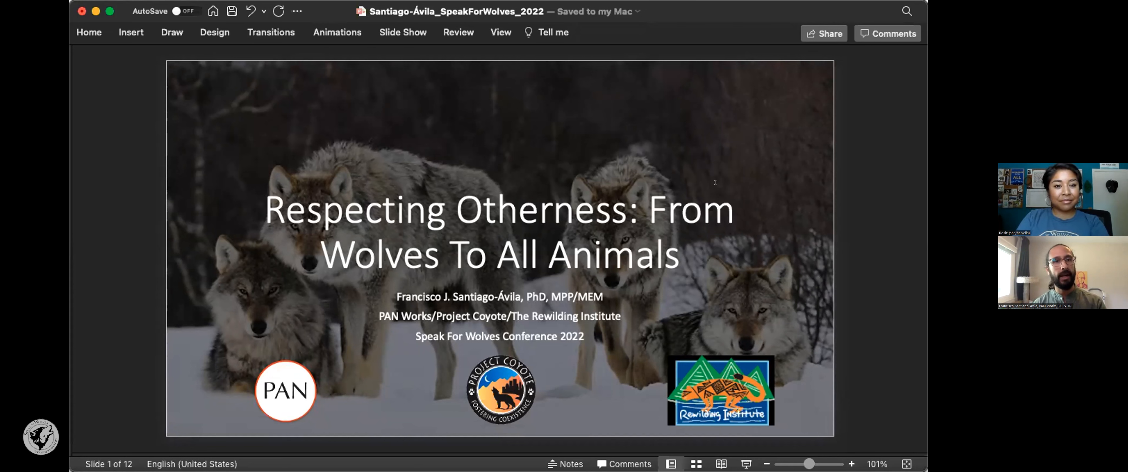
left_click(498, 210)
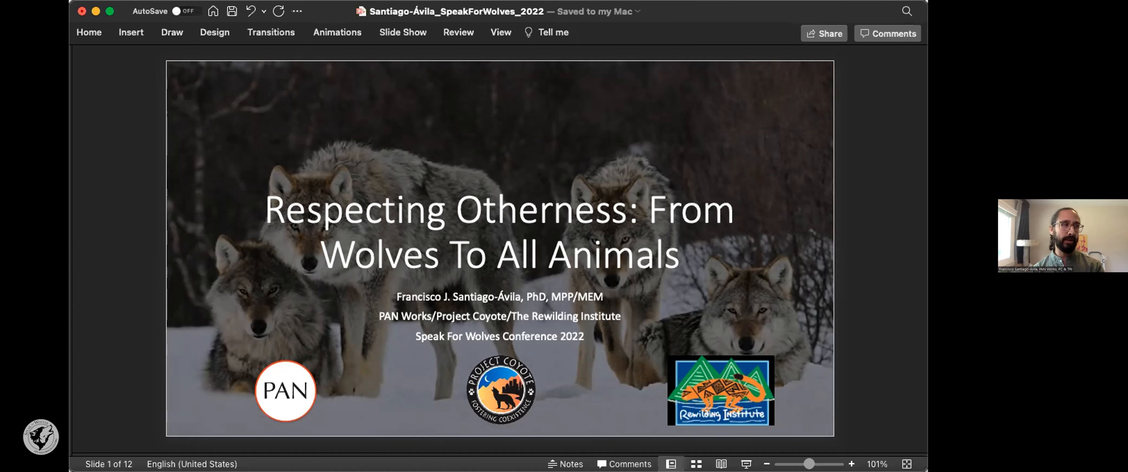
mouse_move(503, 46)
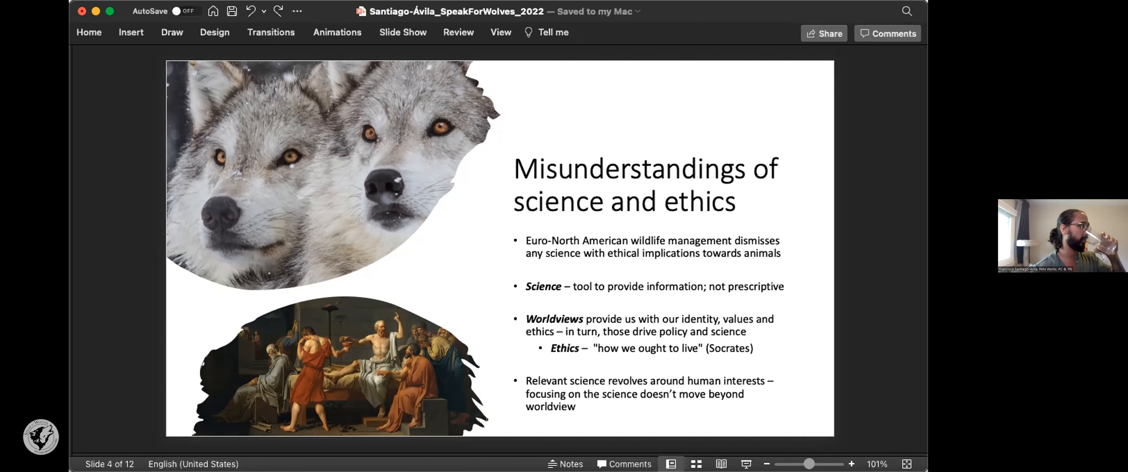
key("right")
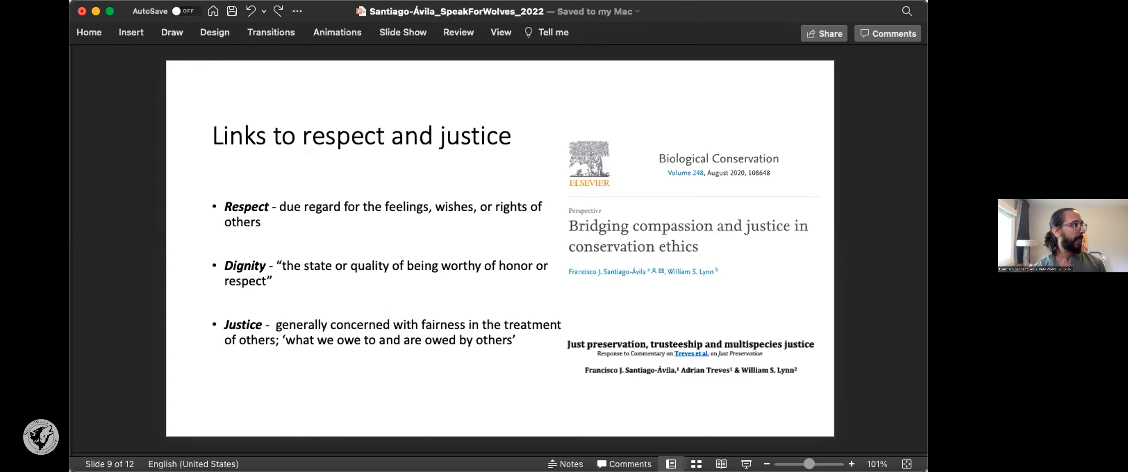
key("right")
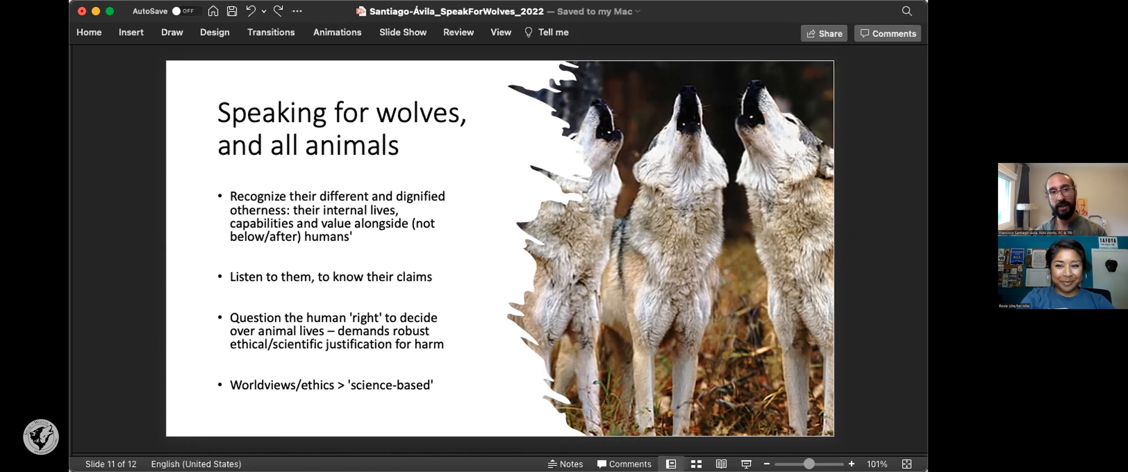
key("right")
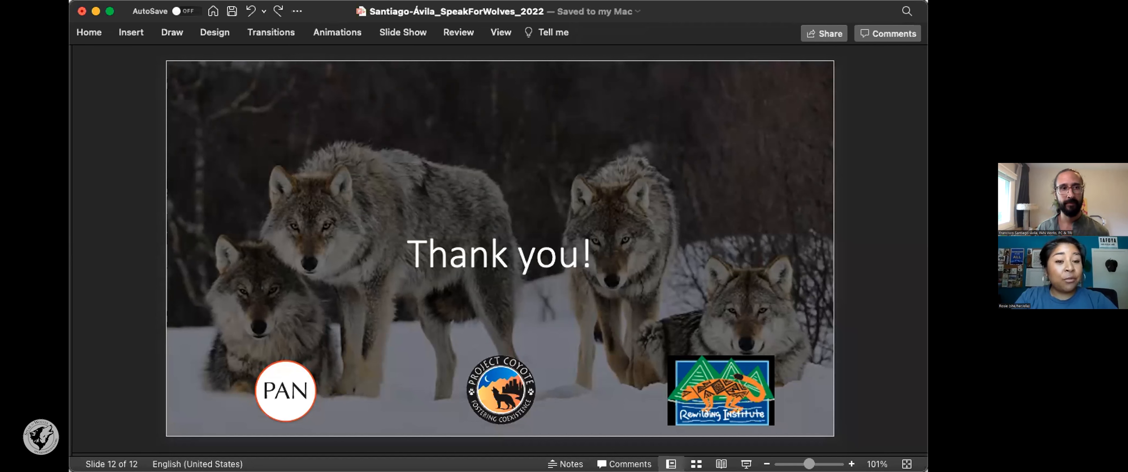
mouse_move(679, 72)
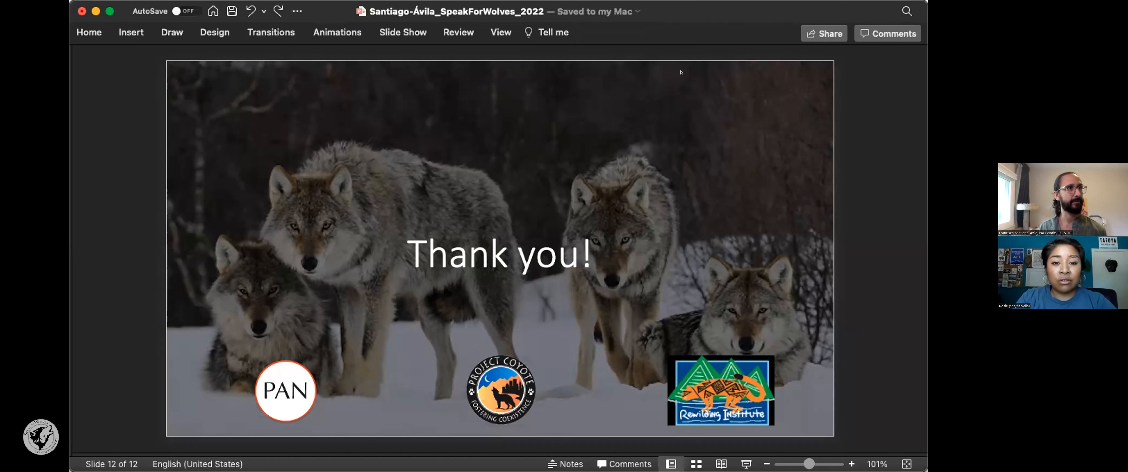